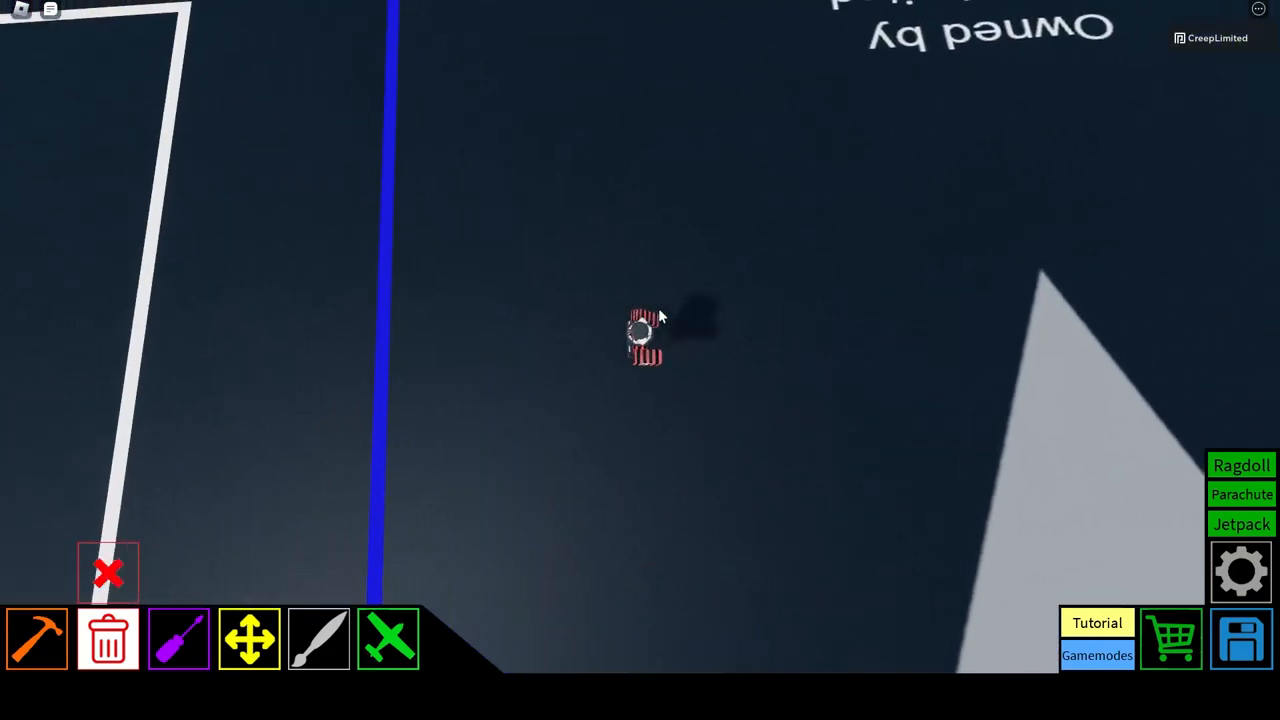
Bring up the Roblox in-game menu showing the People tab player list.
{"action": "key", "text": "Escape"}
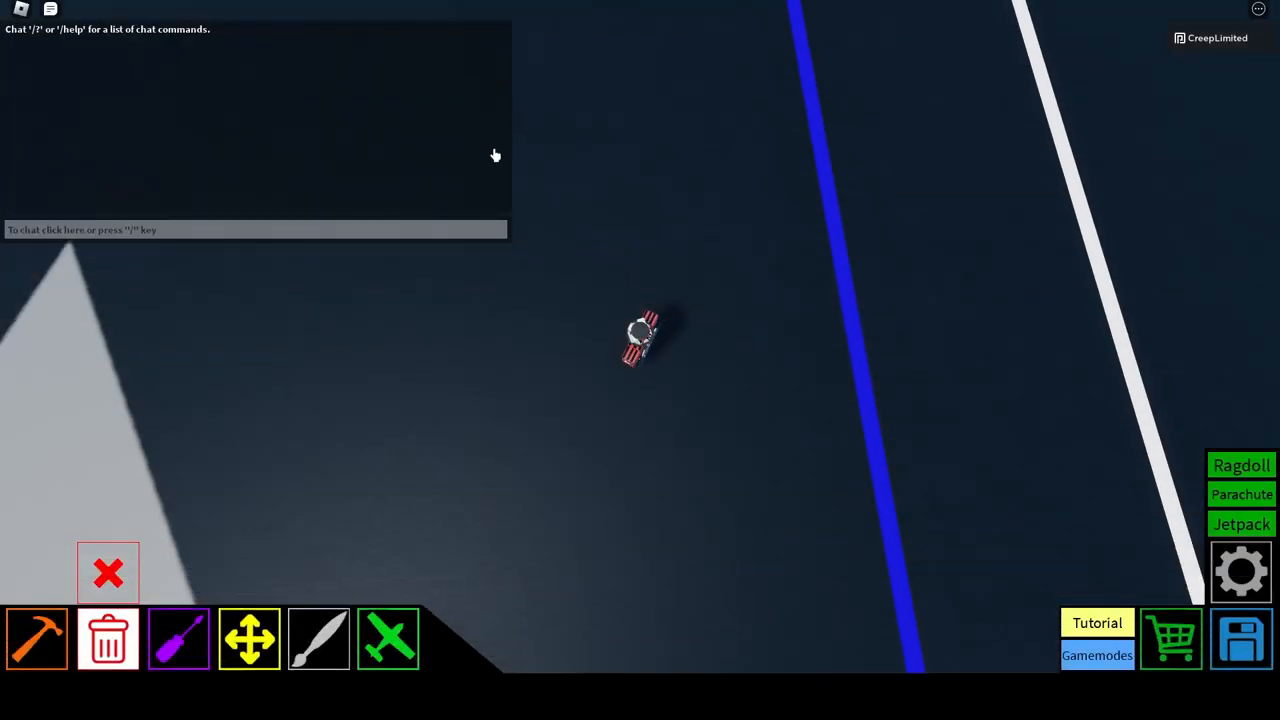
{"action": "key", "text": "Escape"}
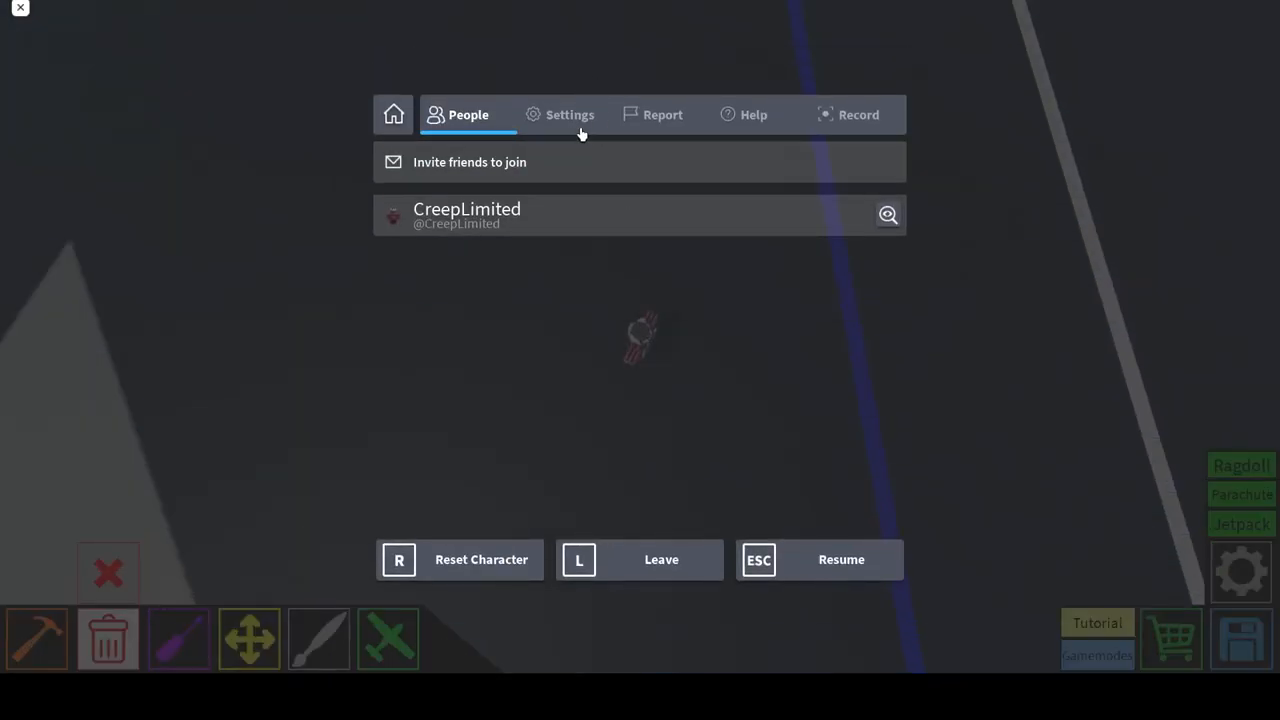
Resume the game to return to the avatar on its build plot.
{"action": "left_click", "coordinate": [570, 114]}
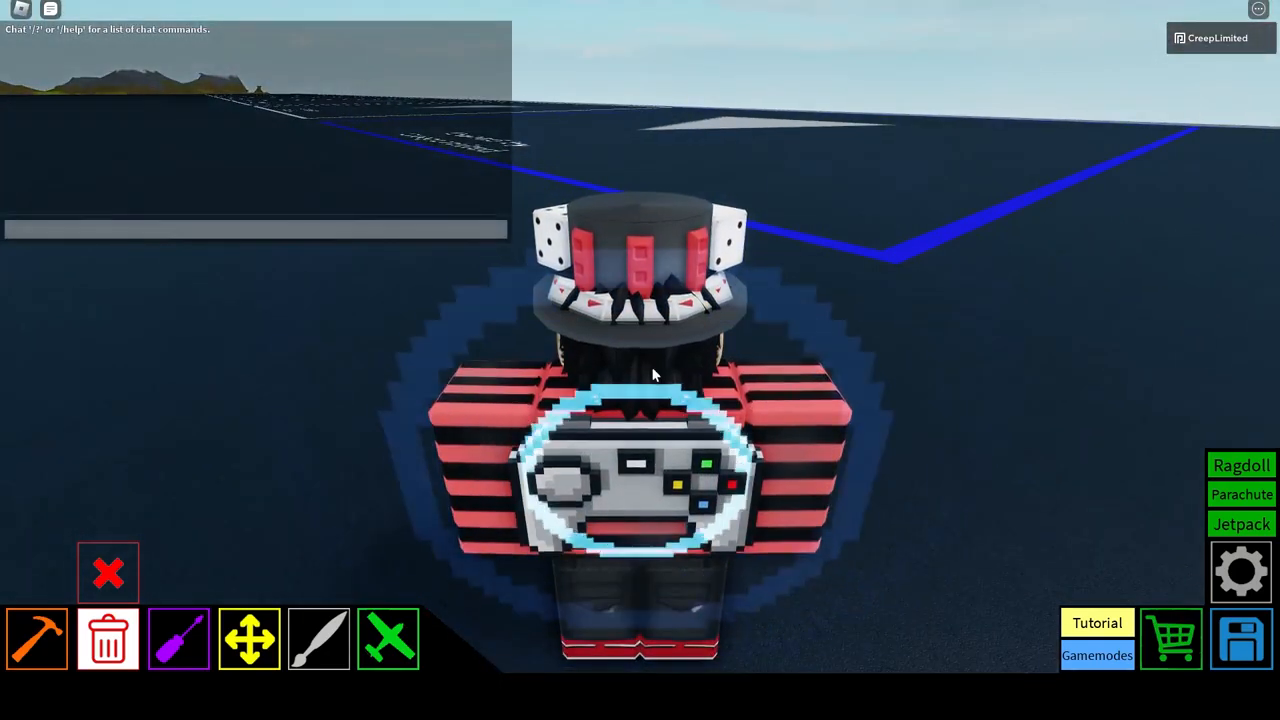
Send chat messages 'yo g', 'this is new build' and 'iok thanks'.
{"action": "type", "text": "yo g"}
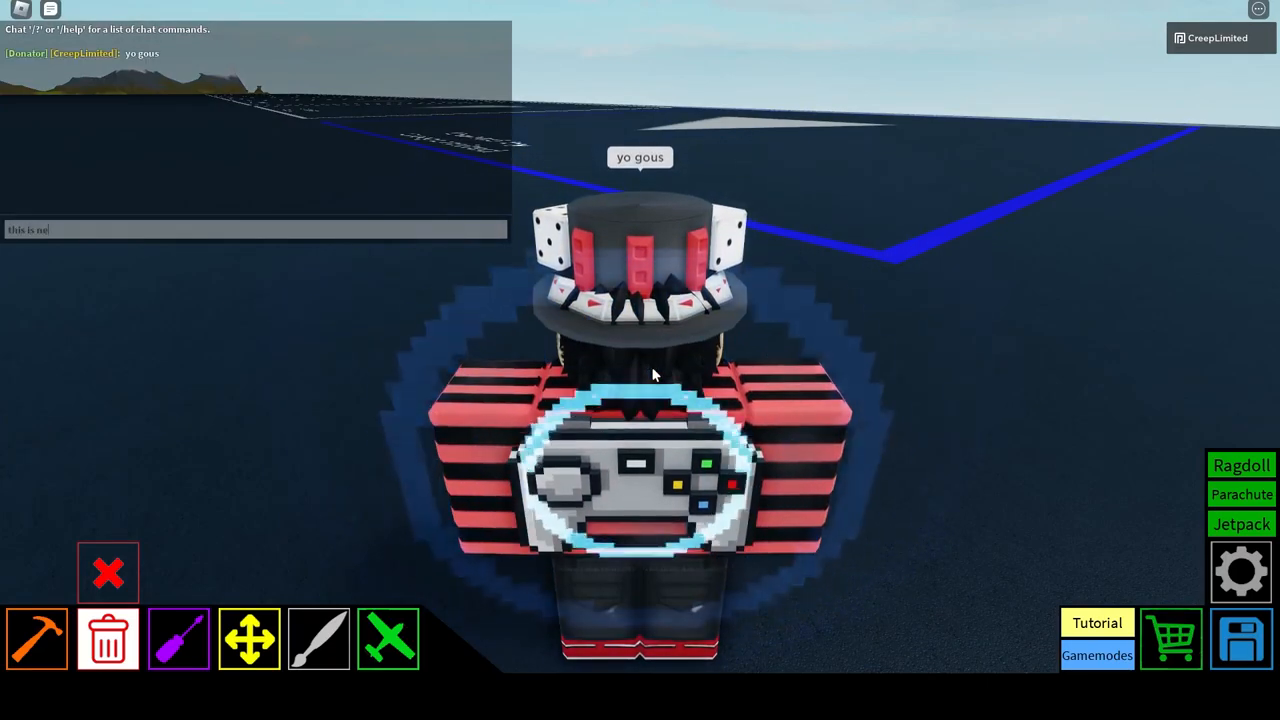
{"action": "key", "text": "Return"}
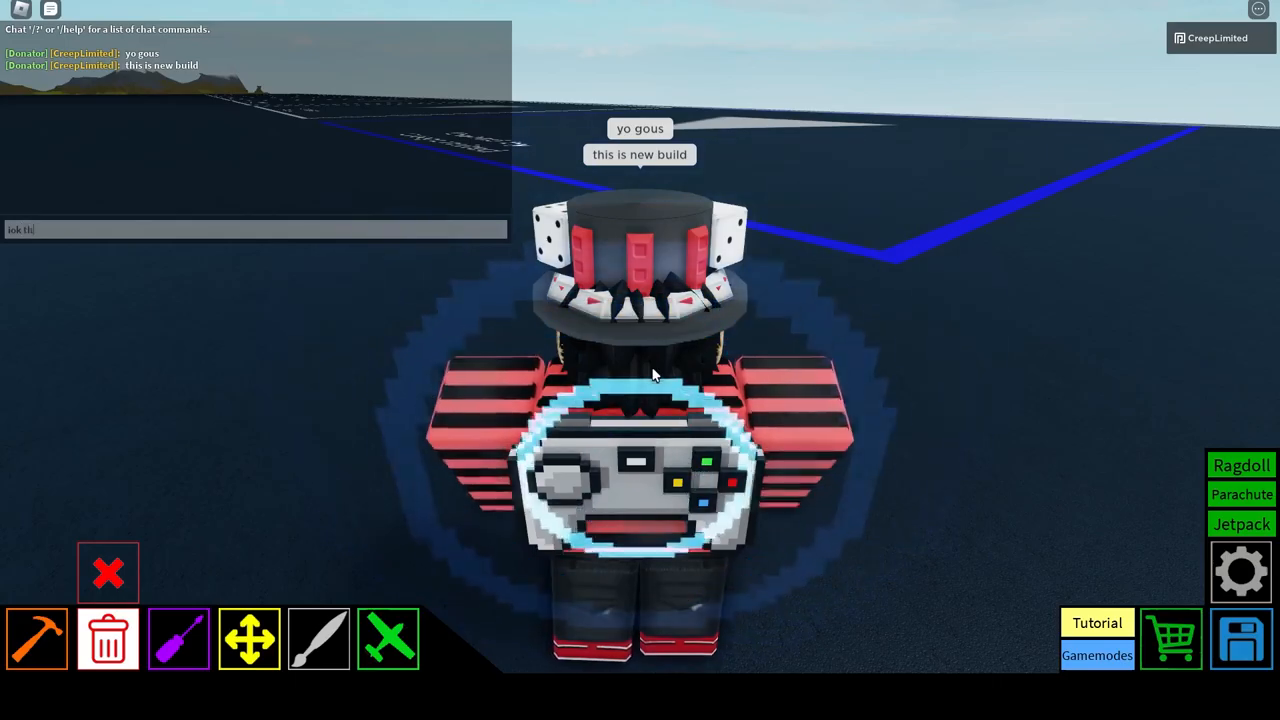
{"action": "key", "text": "Return"}
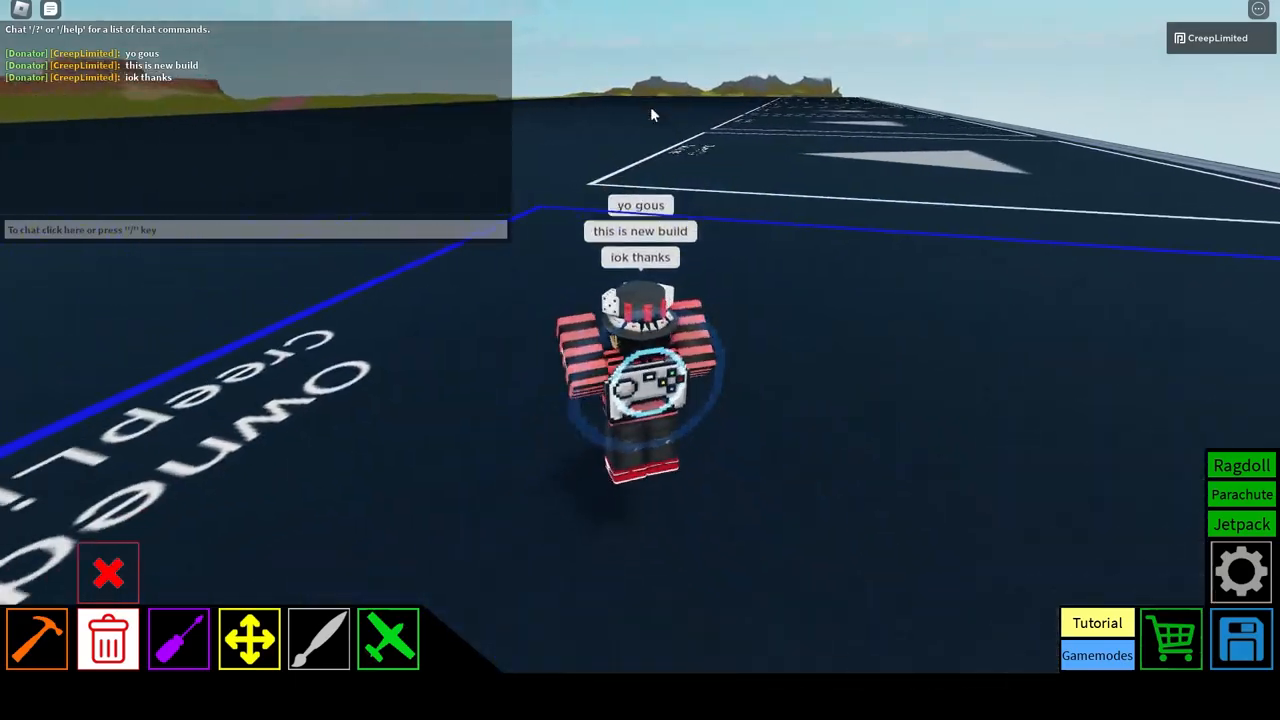